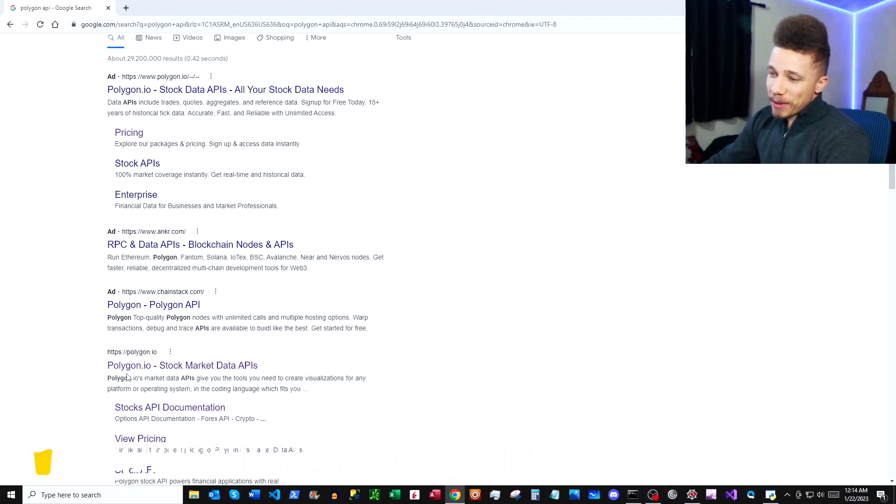
Step: Open Polygon.io from the search results and go to its REST API documentation
click(182, 365)
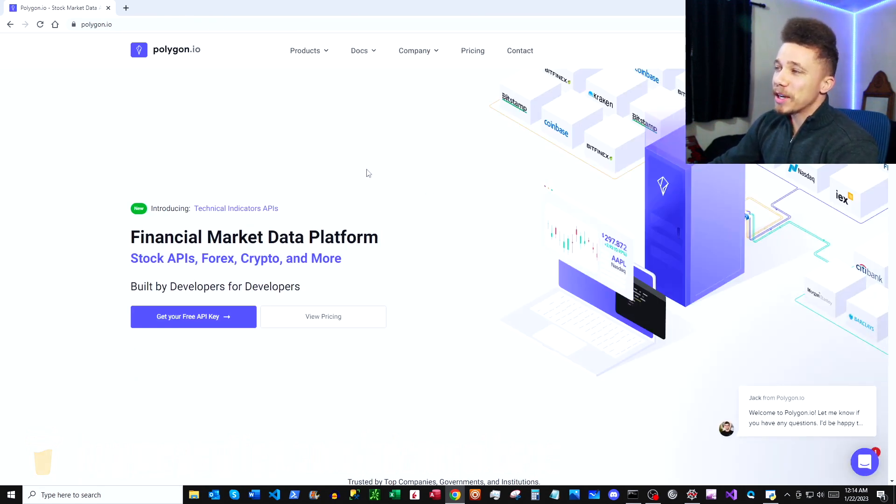
mouse_move(354, 160)
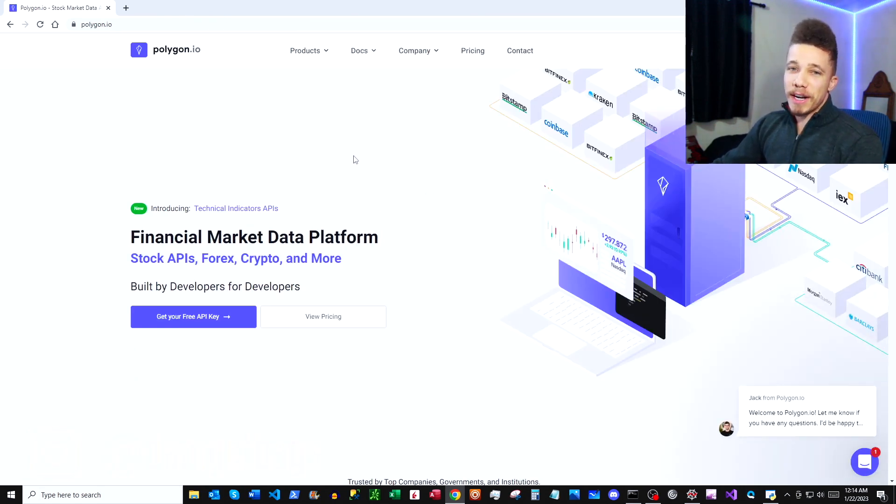
mouse_move(366, 154)
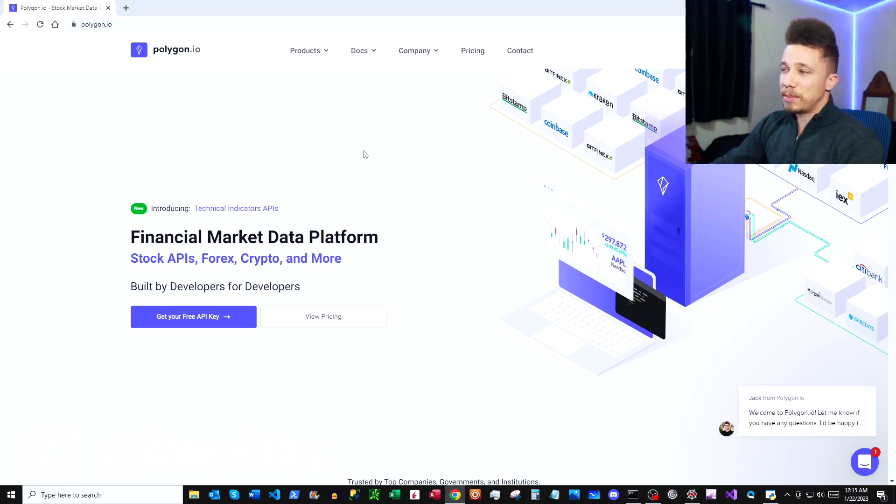
mouse_move(355, 136)
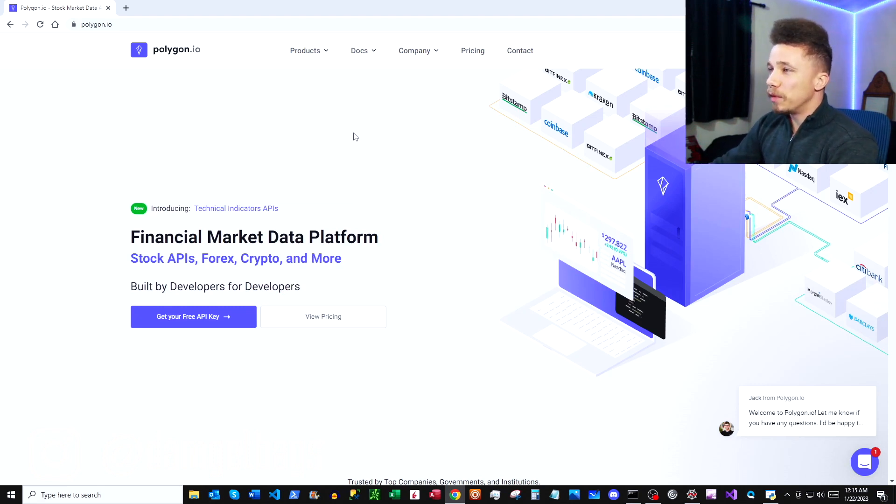
click(360, 50)
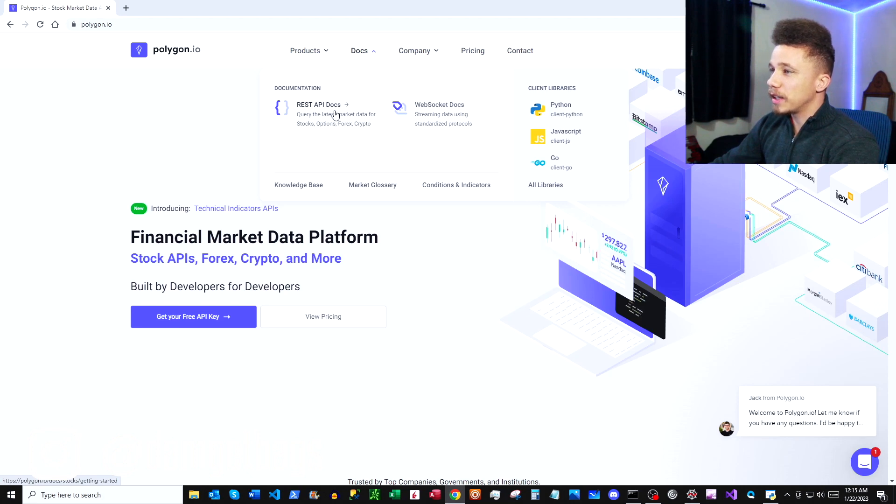
click(318, 105)
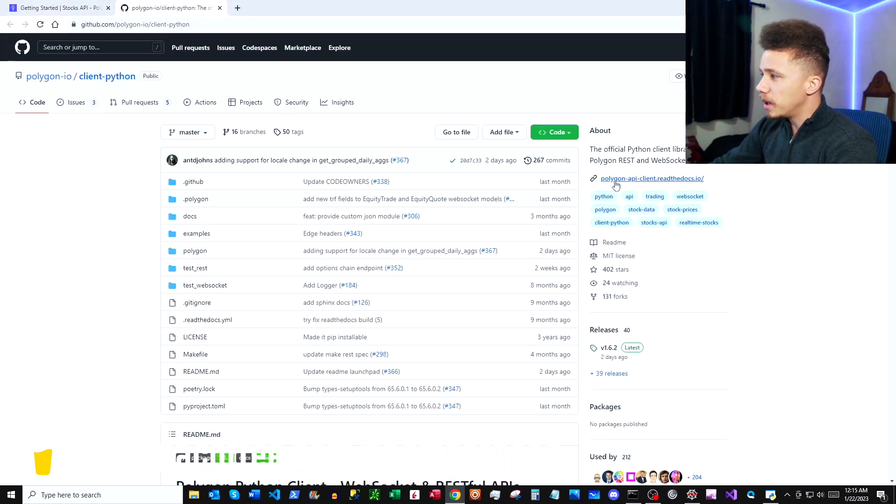
Step: Open the polygon-api-client.readthedocs.io documentation link from the client-python repository
click(652, 178)
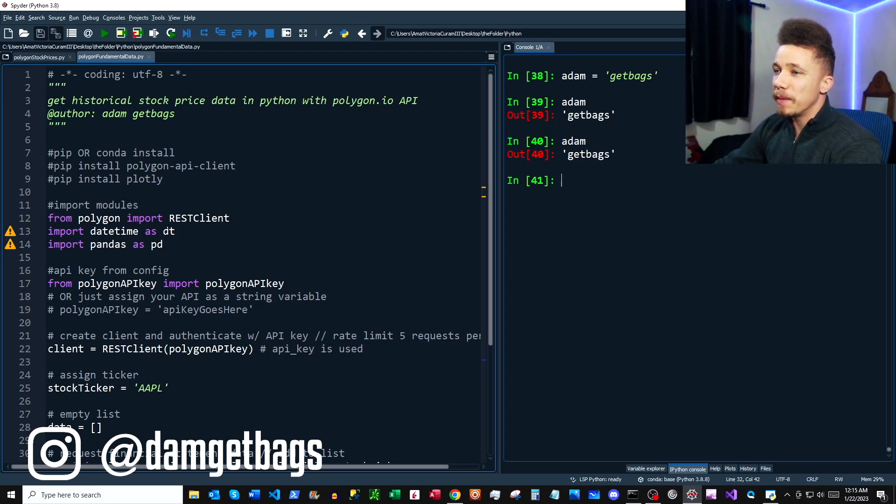
drag(49, 152, 163, 179)
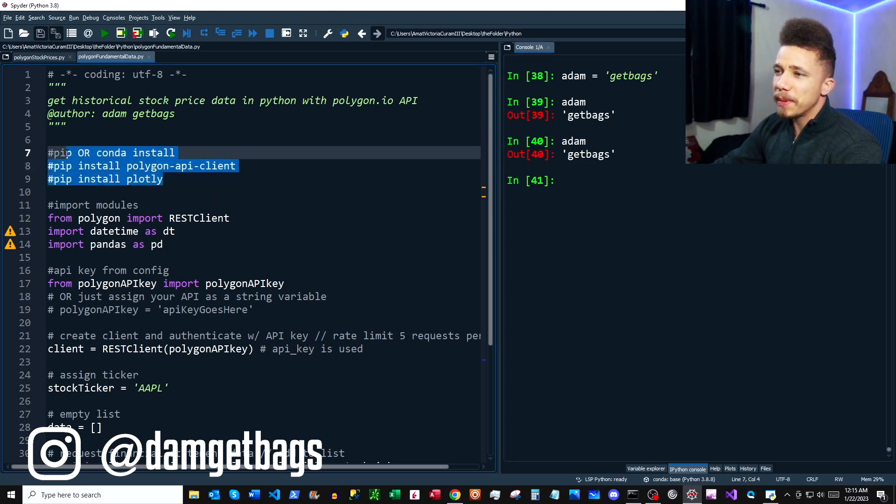
click(187, 178)
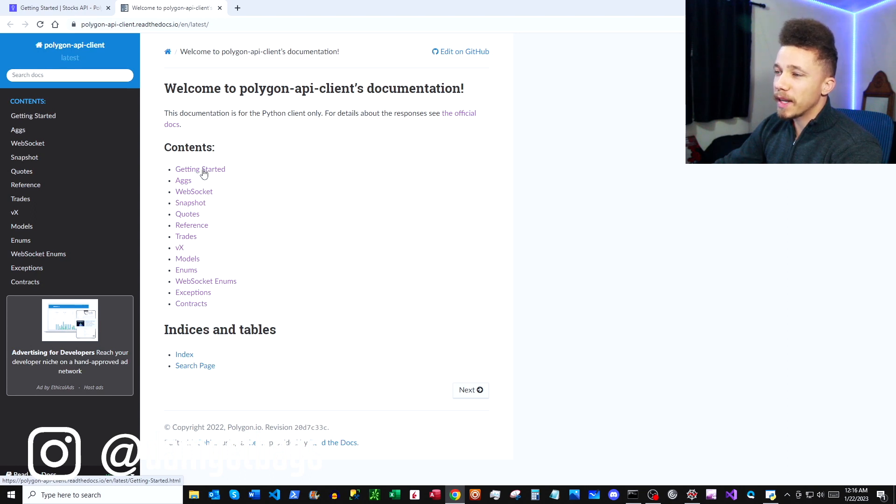
Step: Open Getting Started and highlight the RESTClient creation and get_aggs example code
click(200, 169)
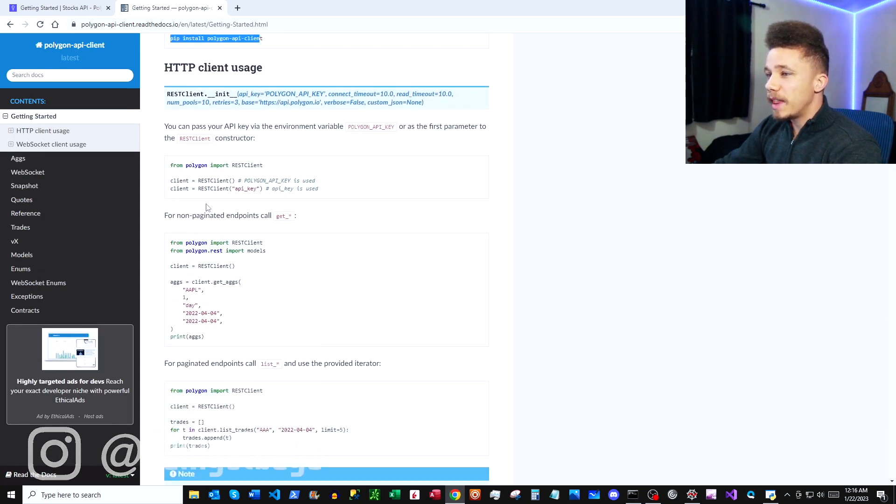
drag(194, 179, 317, 187)
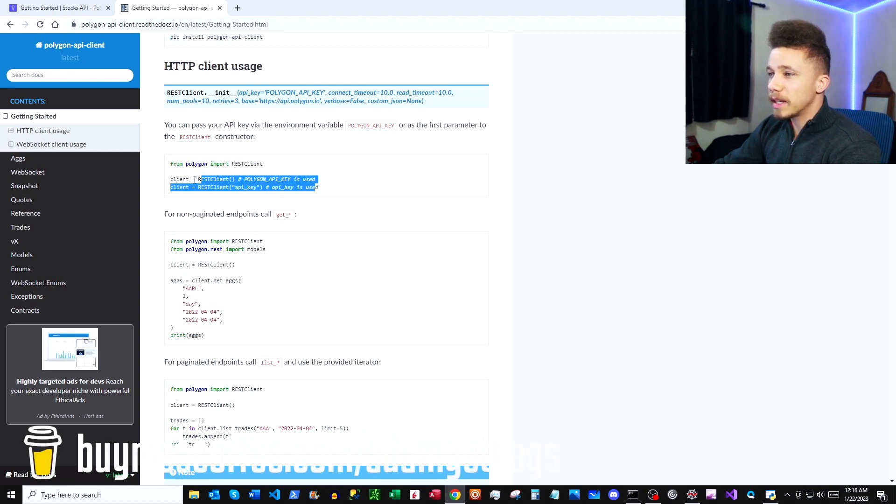
drag(170, 264, 223, 326)
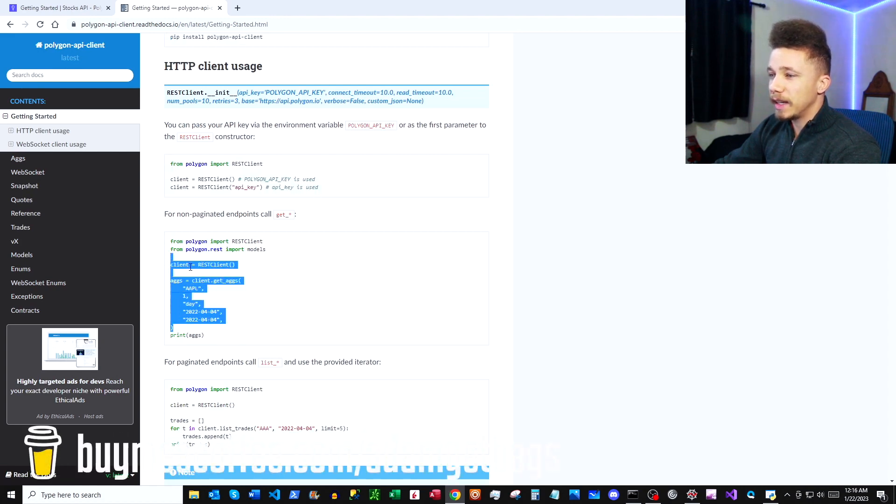
scroll(down, 3)
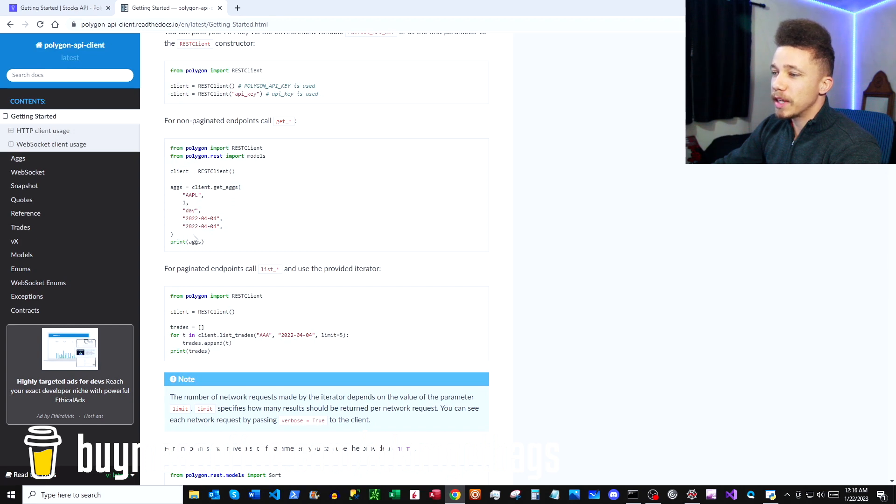
drag(172, 327, 211, 351)
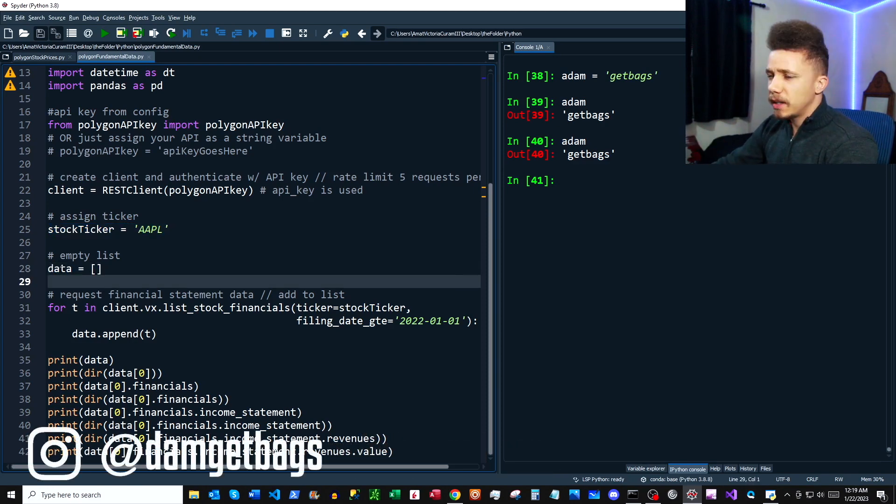
double_click(225, 308)
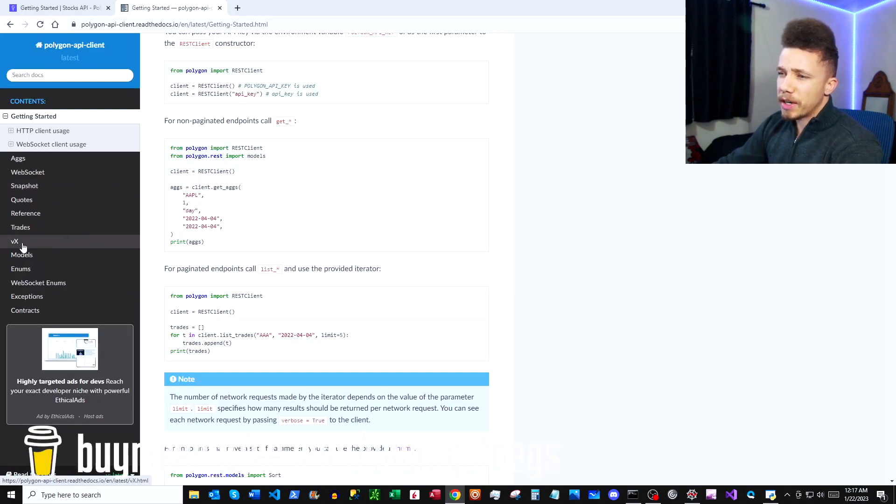
Step: Open the vX docs and highlight the cik, filing_date_lt and filing_date_gt parameters
click(14, 241)
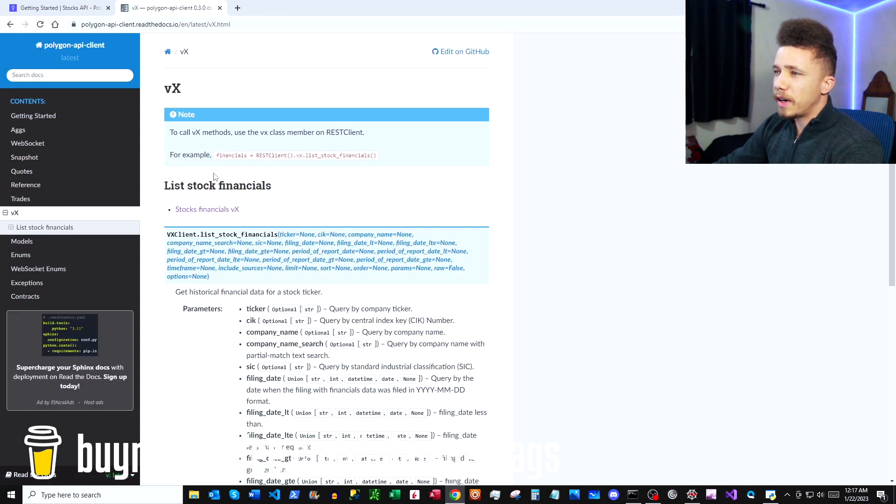
mouse_move(289, 158)
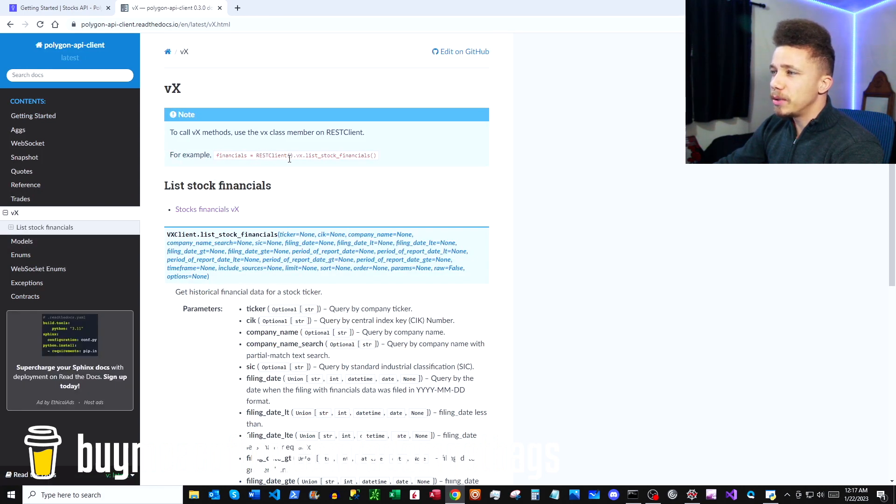
mouse_move(270, 155)
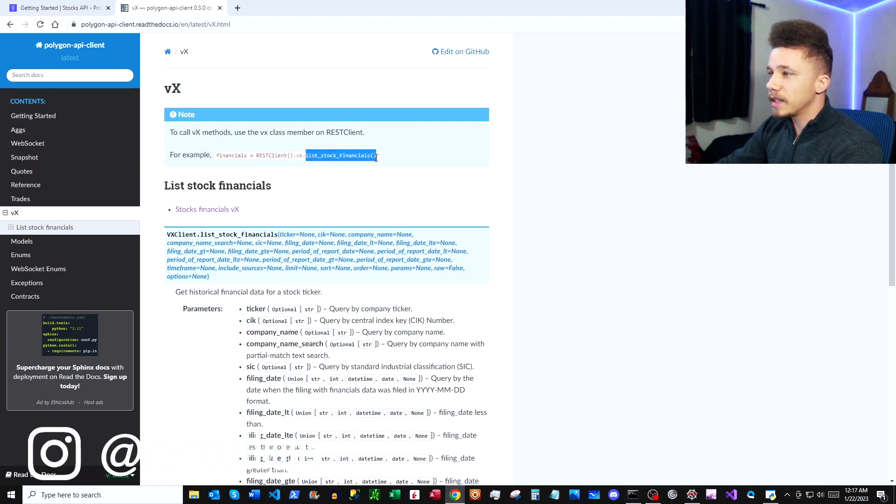
scroll(down, 3)
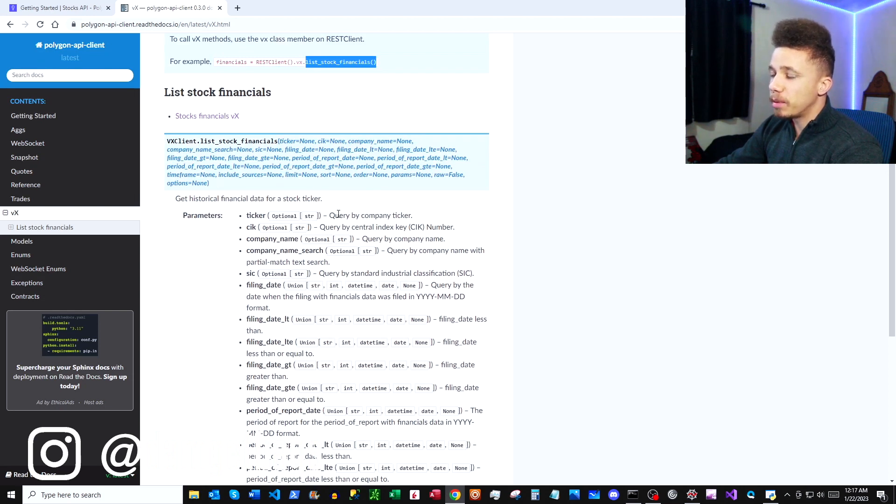
double_click(256, 215)
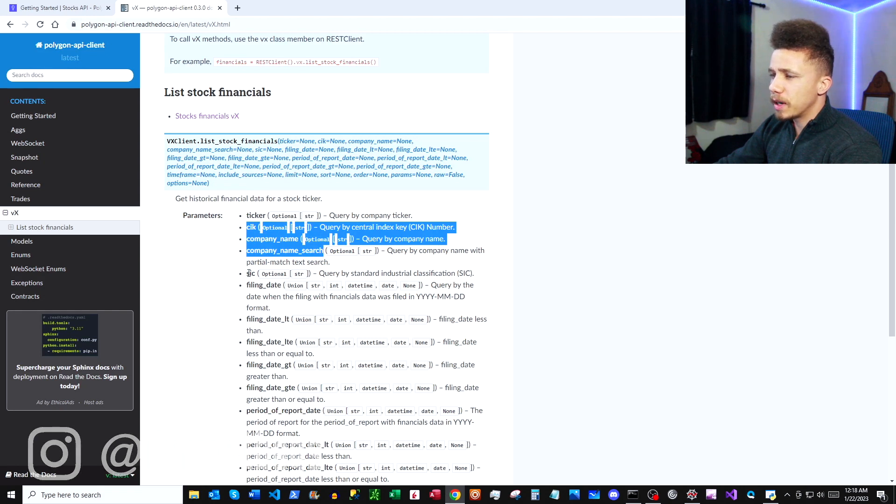
scroll(down, 3)
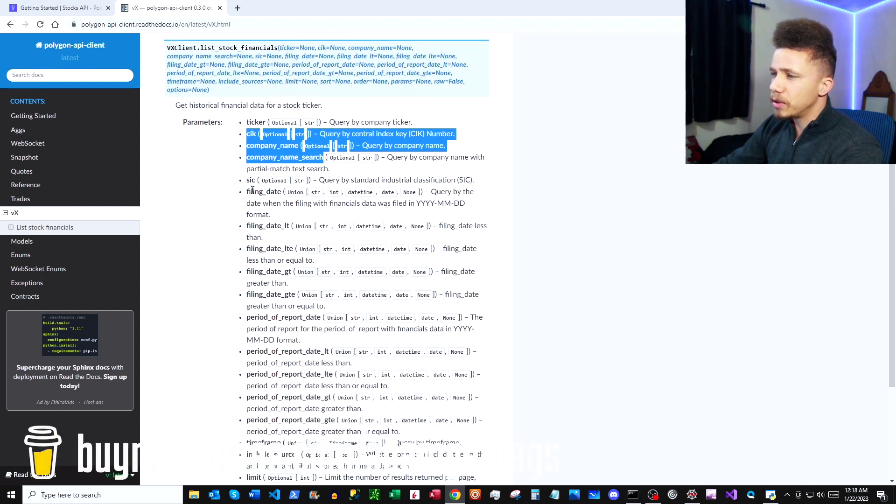
click(247, 226)
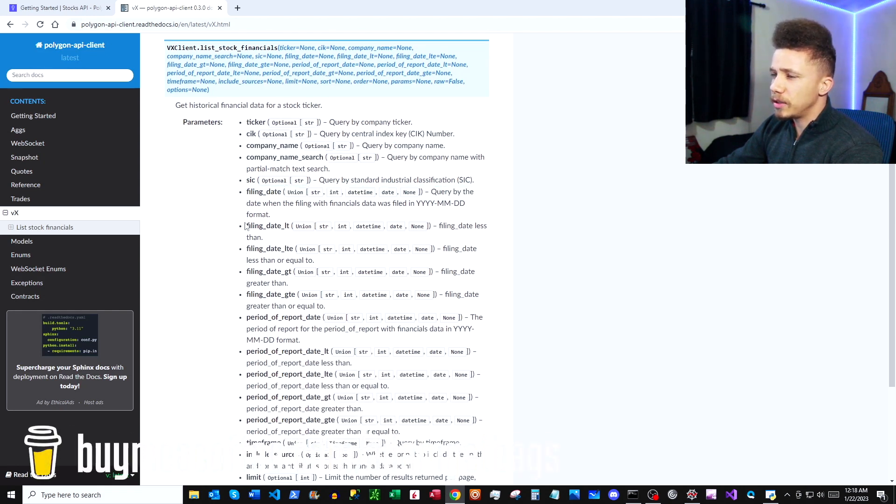
double_click(267, 249)
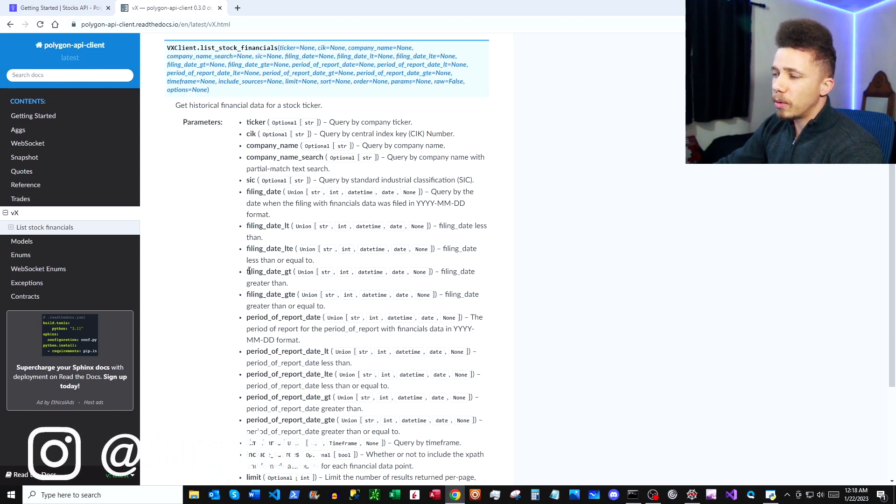
double_click(254, 122)
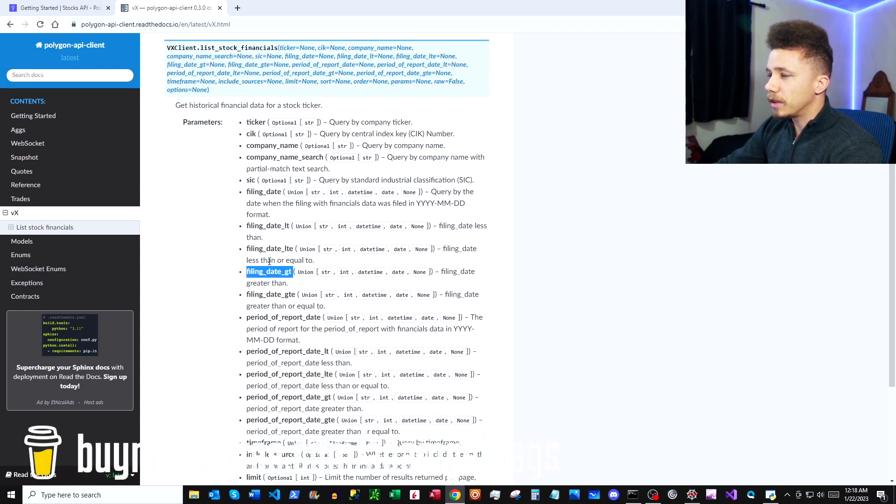
Step: Check the polygon.io Stock Financials vX docs, then return to the client library docs
click(61, 10)
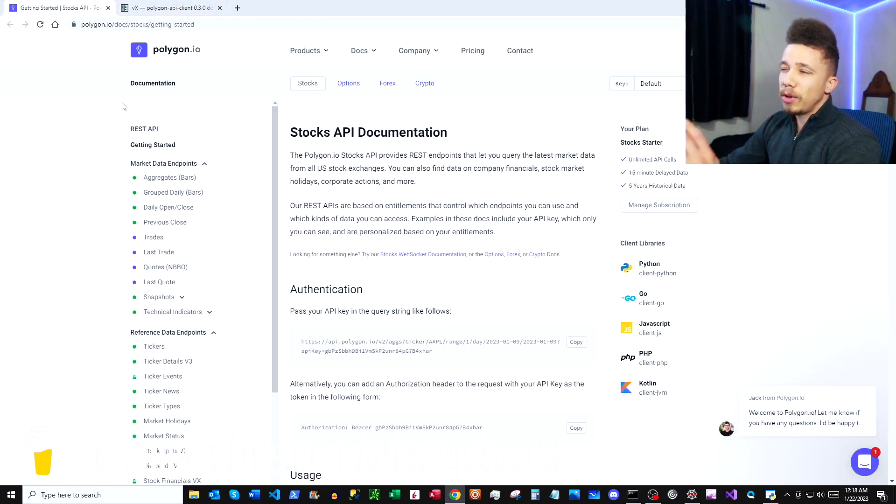
mouse_move(209, 254)
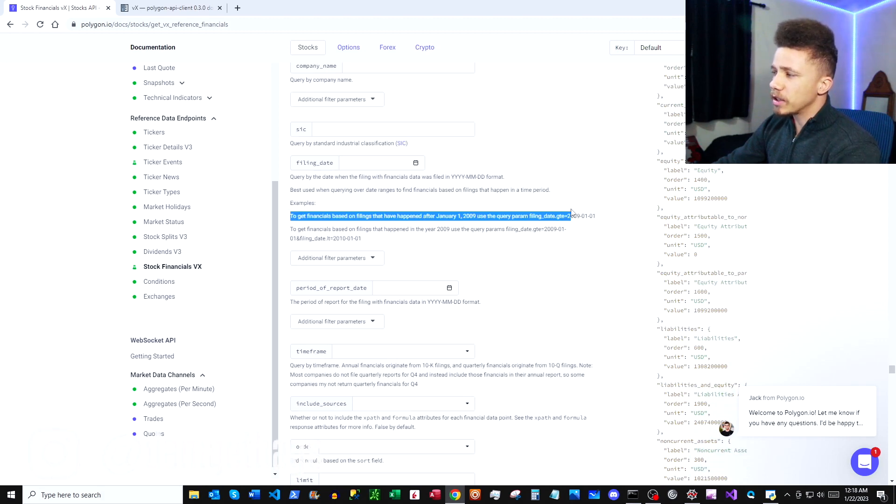
click(168, 8)
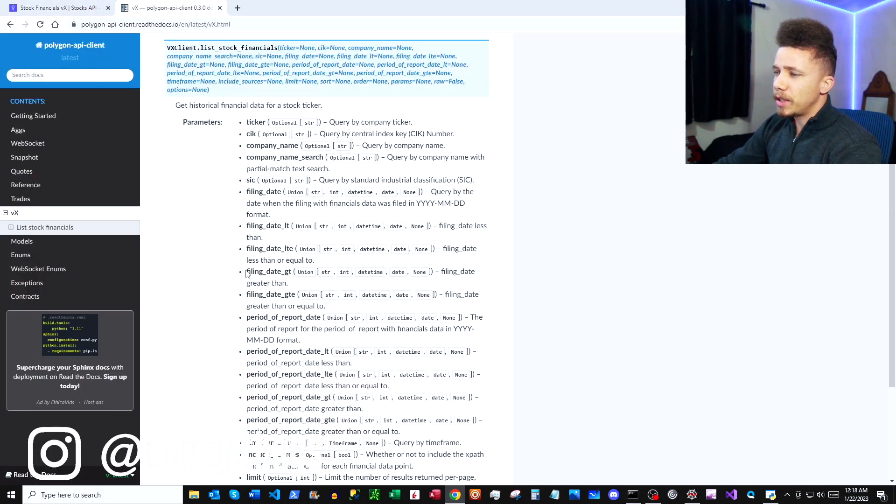
Step: Highlight filing_date_gt in the list_stock_financials parameter list
double_click(268, 272)
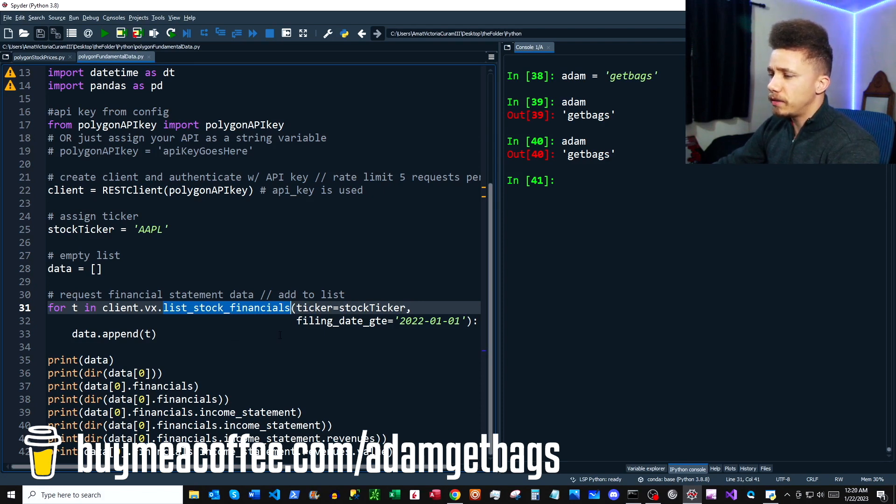
double_click(372, 308)
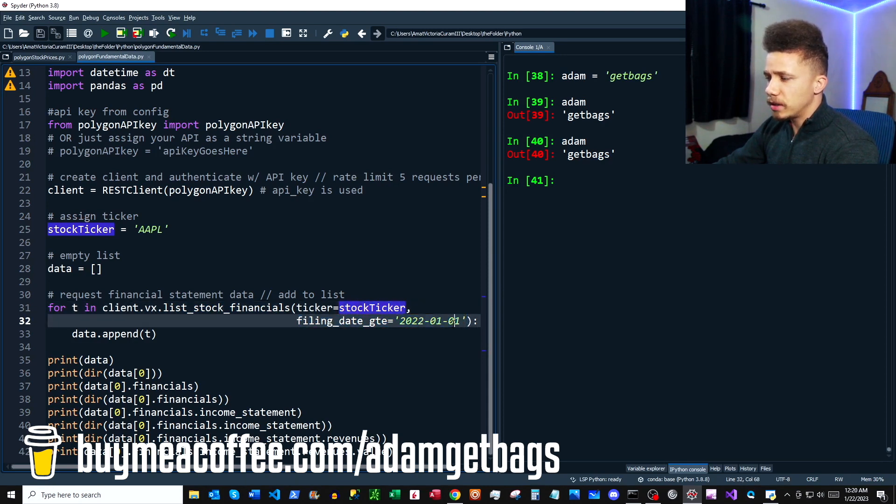
click(454, 321)
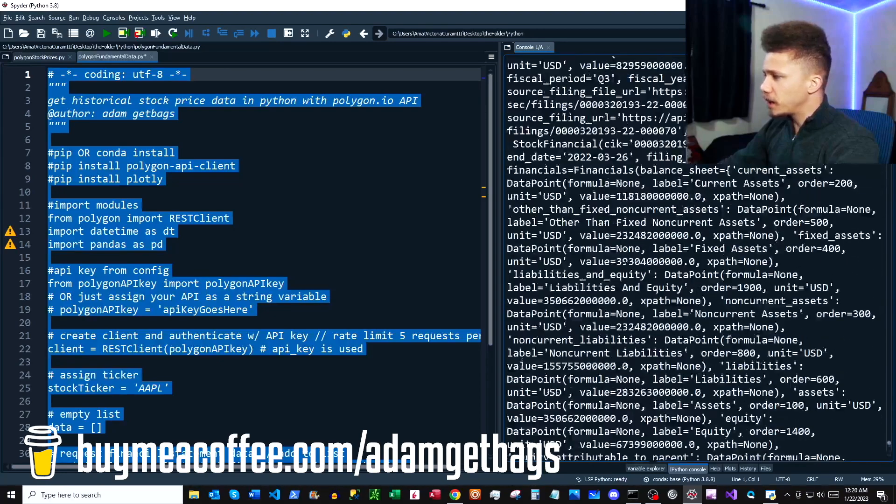
Step: Scroll through the console output of the AAPL StockFinancial records
scroll(down, 3)
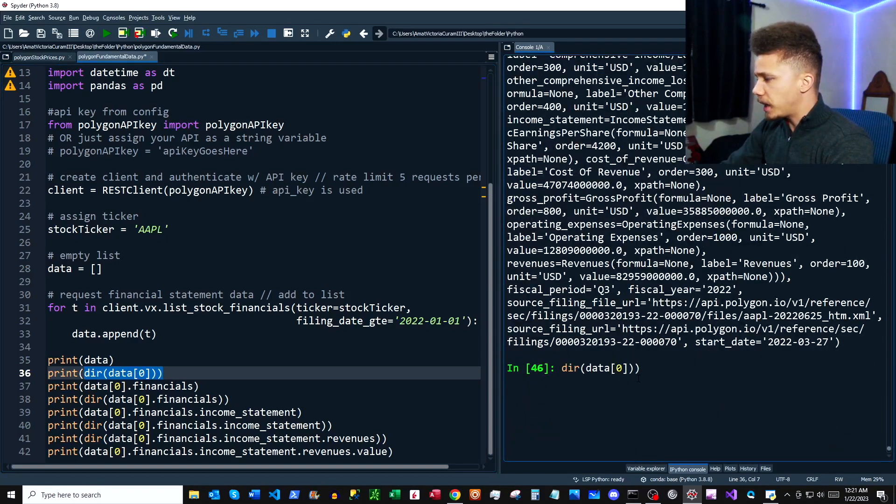
Step: In the console, list data[0] attributes, enter data[0].end and data[0].financials, and list financials attributes
key(Enter)
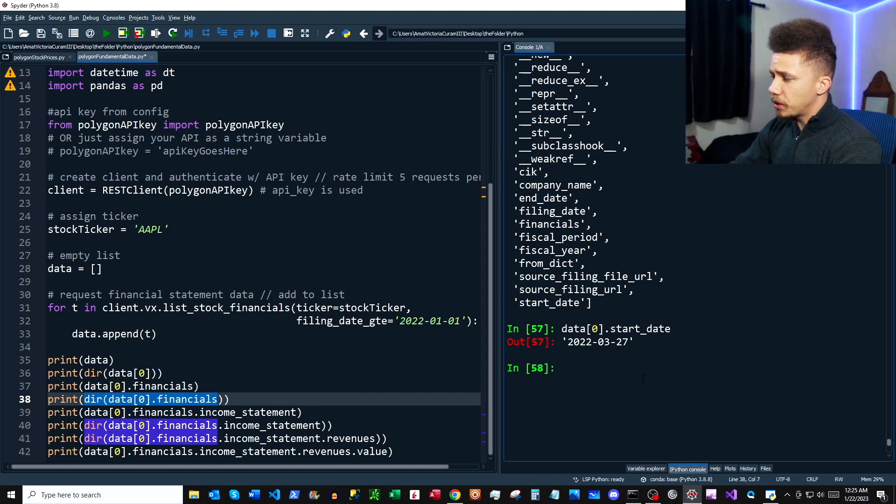
text(data[0].end)
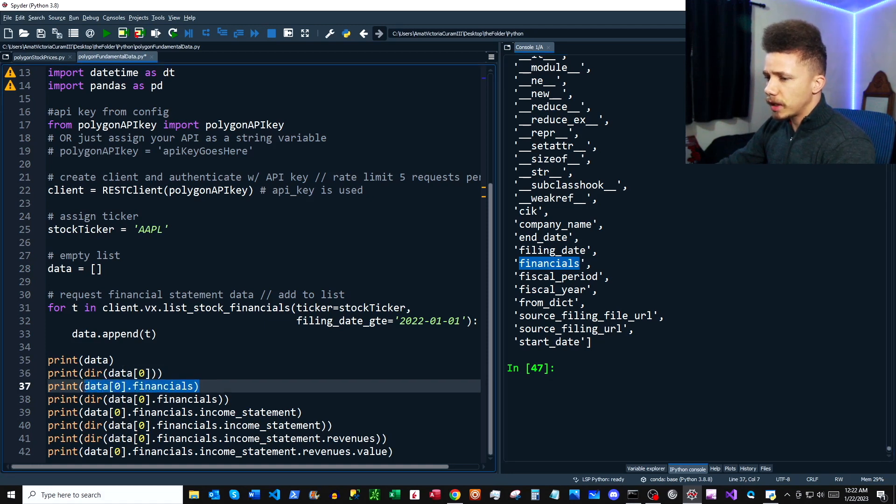
text(data[0].financials))
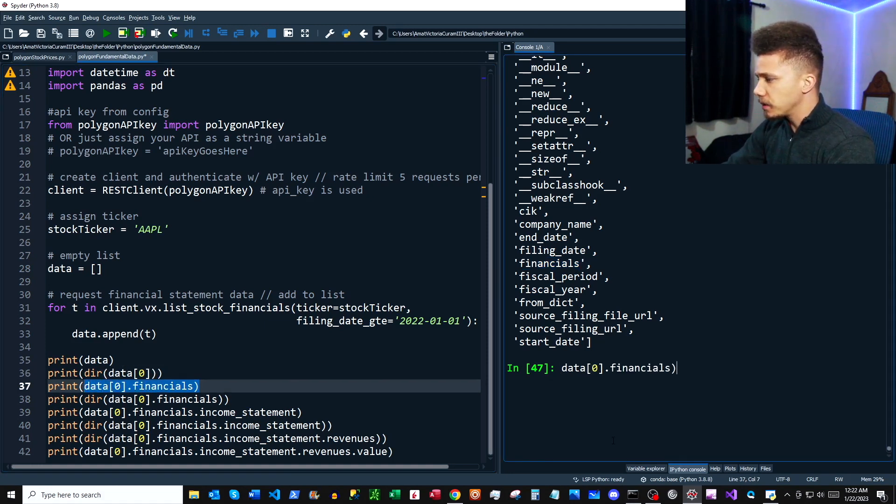
key(Return)
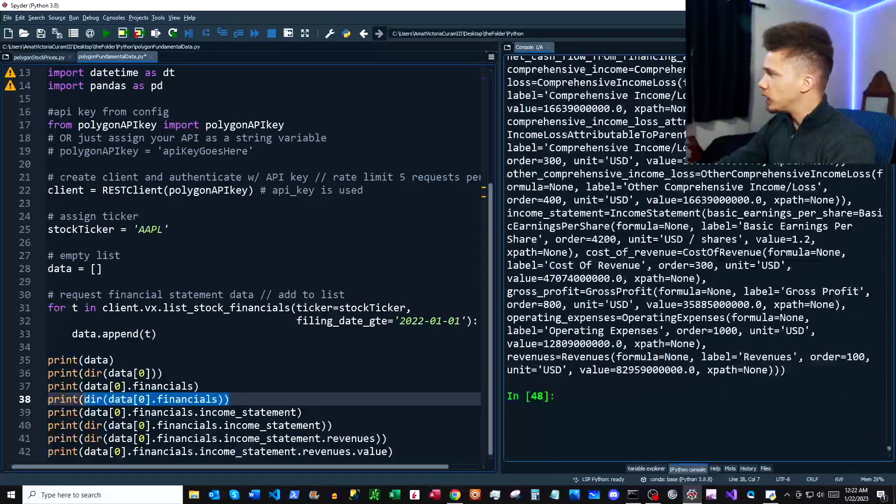
key(F9)
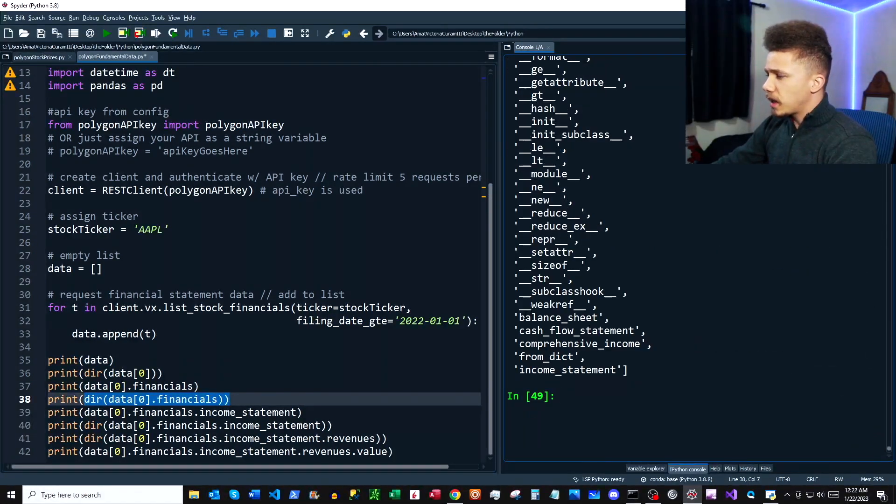